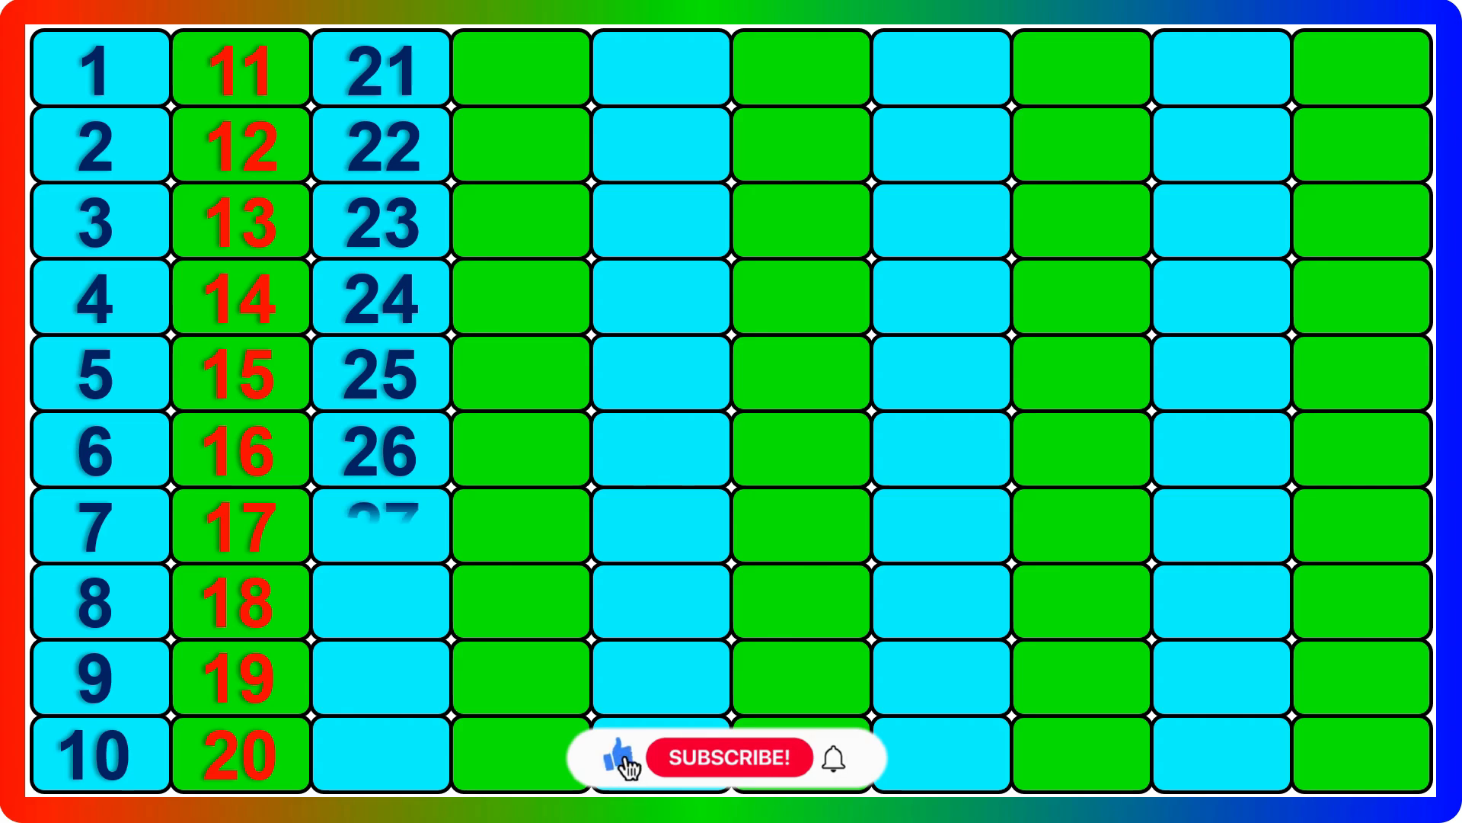
left_click(732, 757)
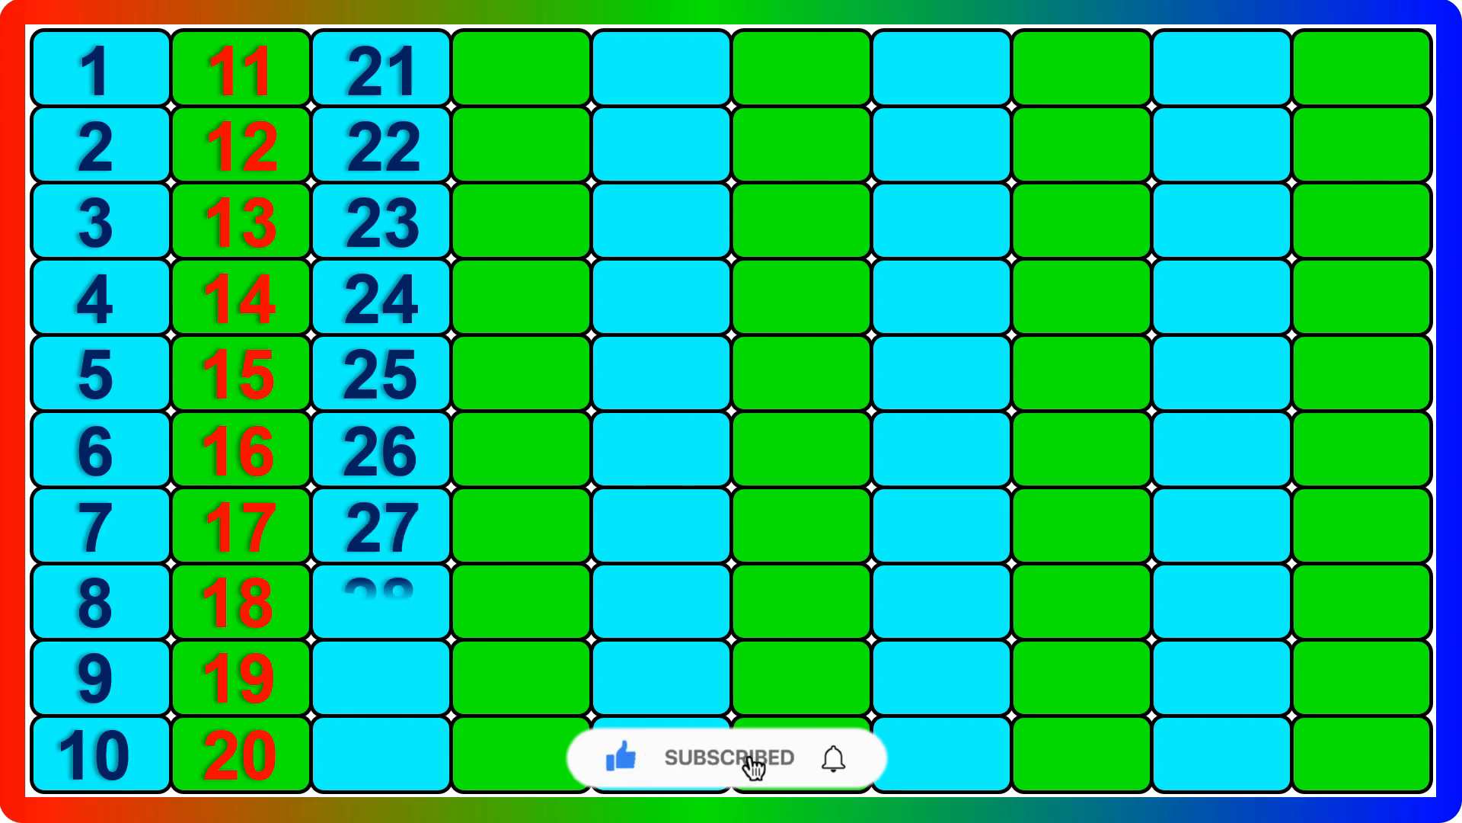